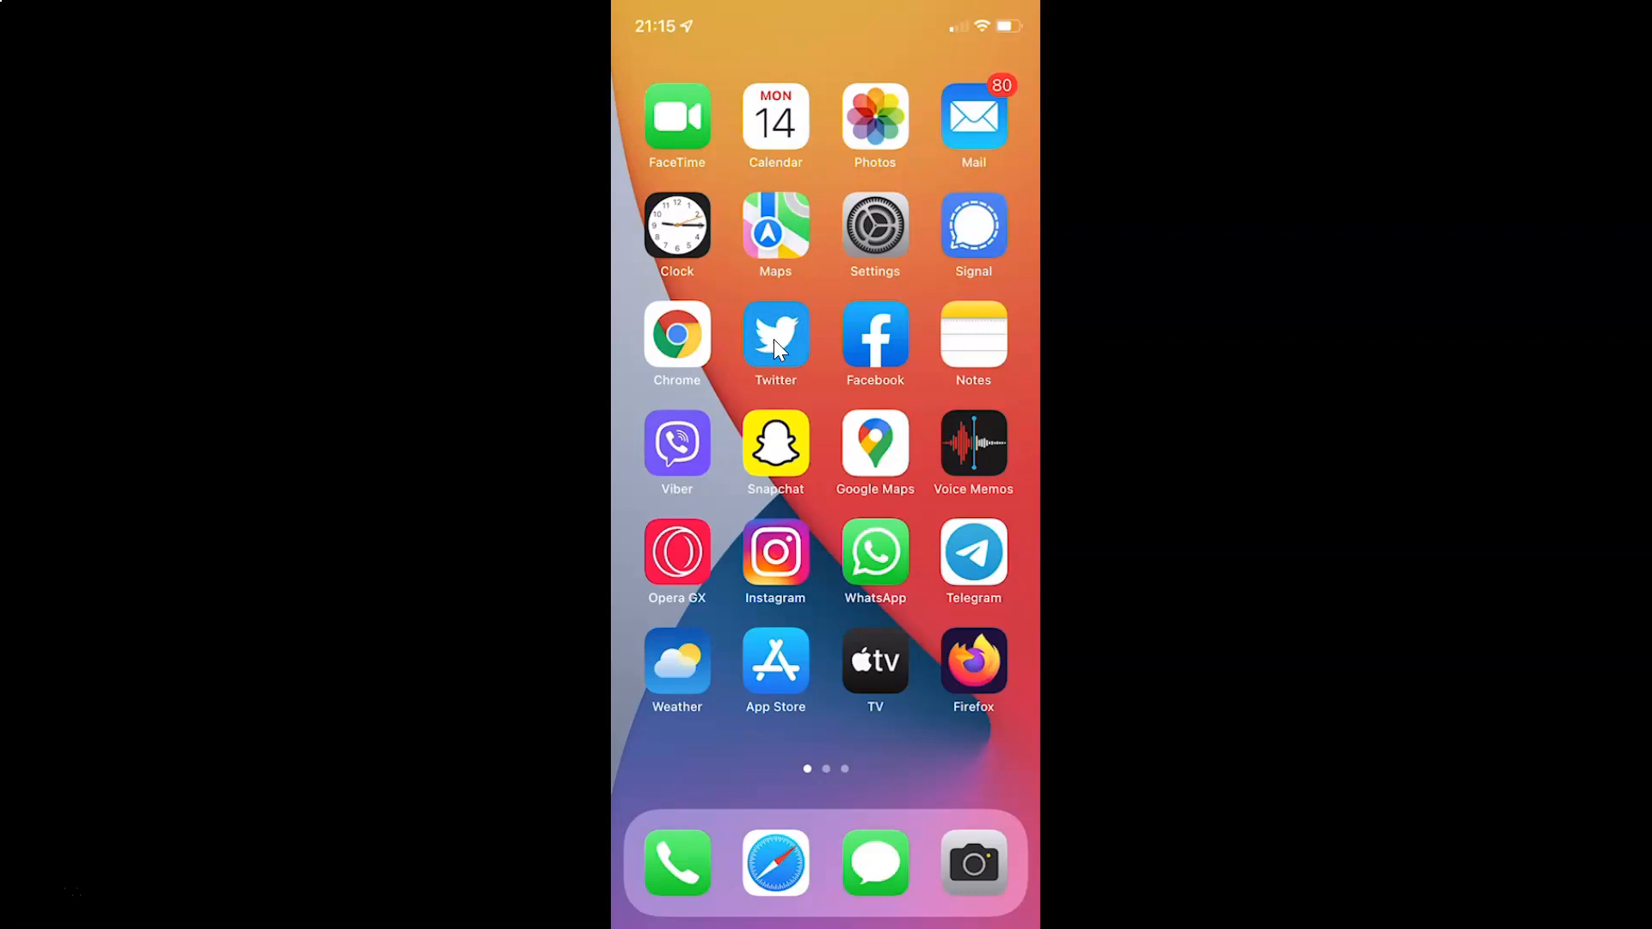
Launch Twitter and bring up the account side menu from the home feed.
{"action": "left_click", "coordinate": [776, 336]}
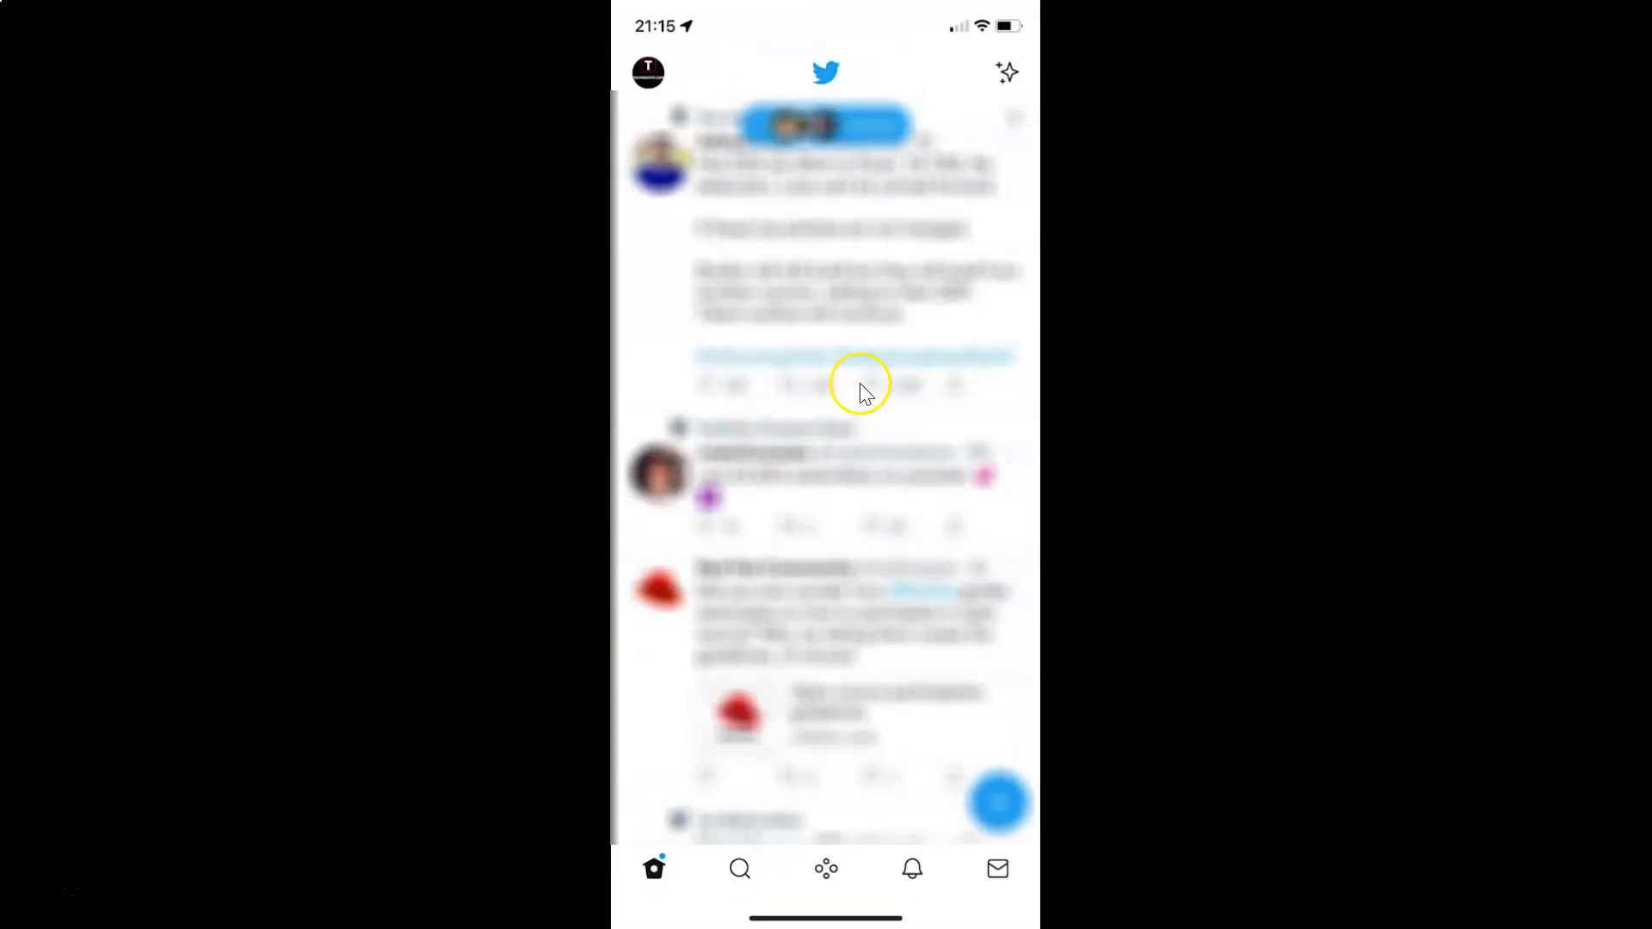
{"action": "left_click", "coordinate": [649, 72]}
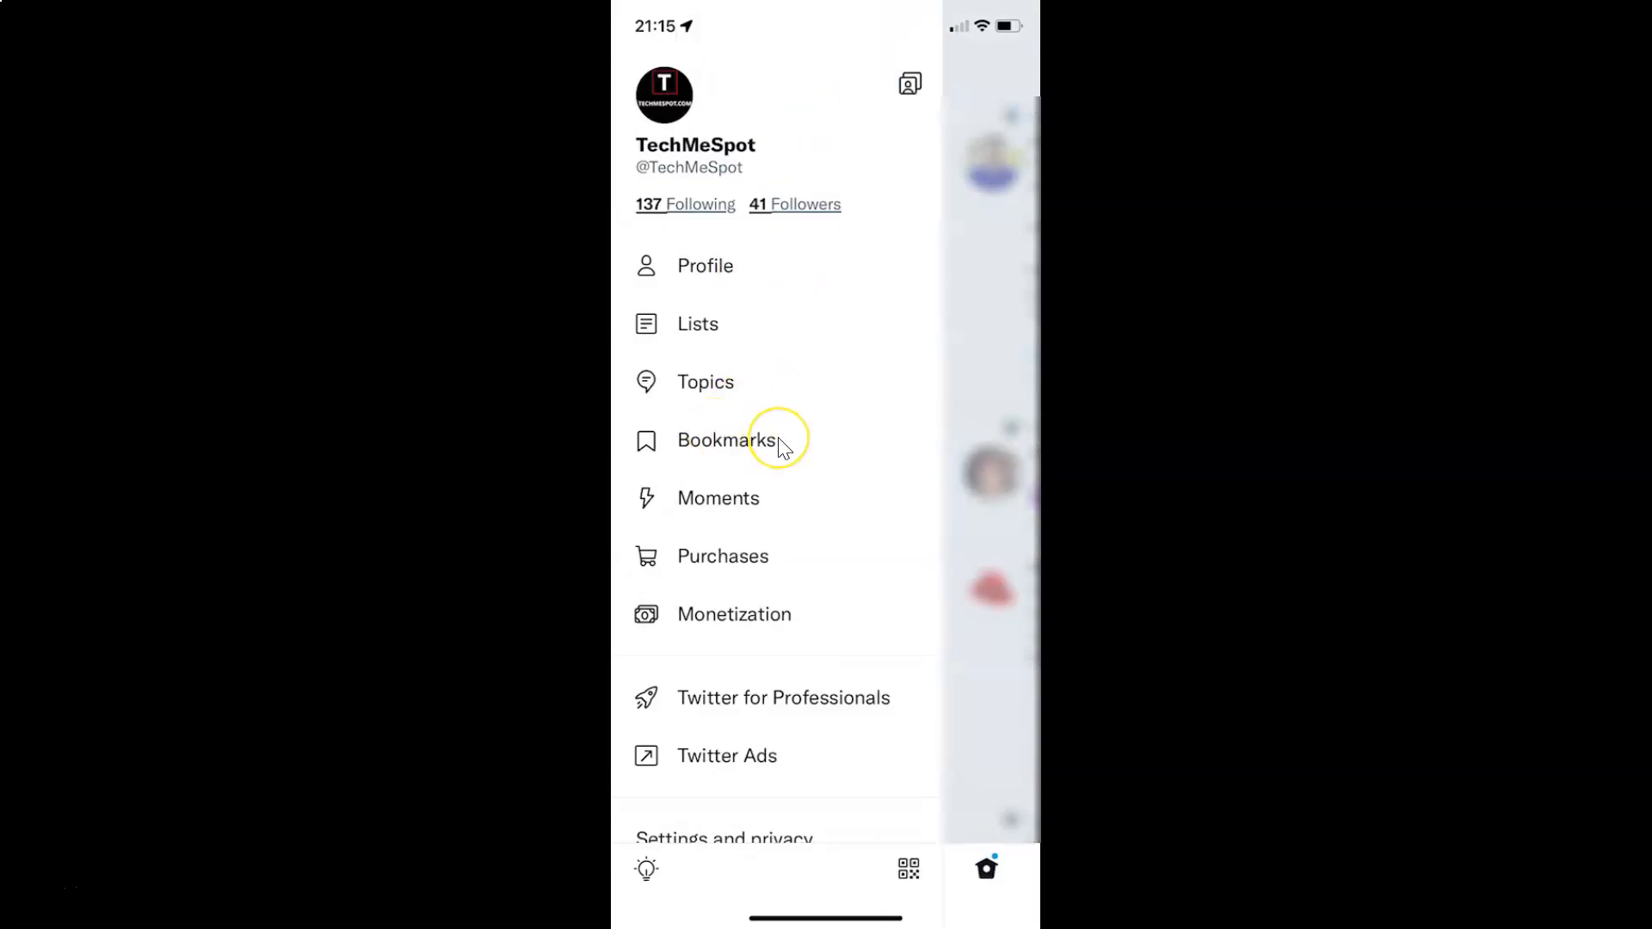
Scroll the side menu and enter Settings and privacy.
{"action": "scroll", "scroll_direction": "down", "scroll_amount": 3}
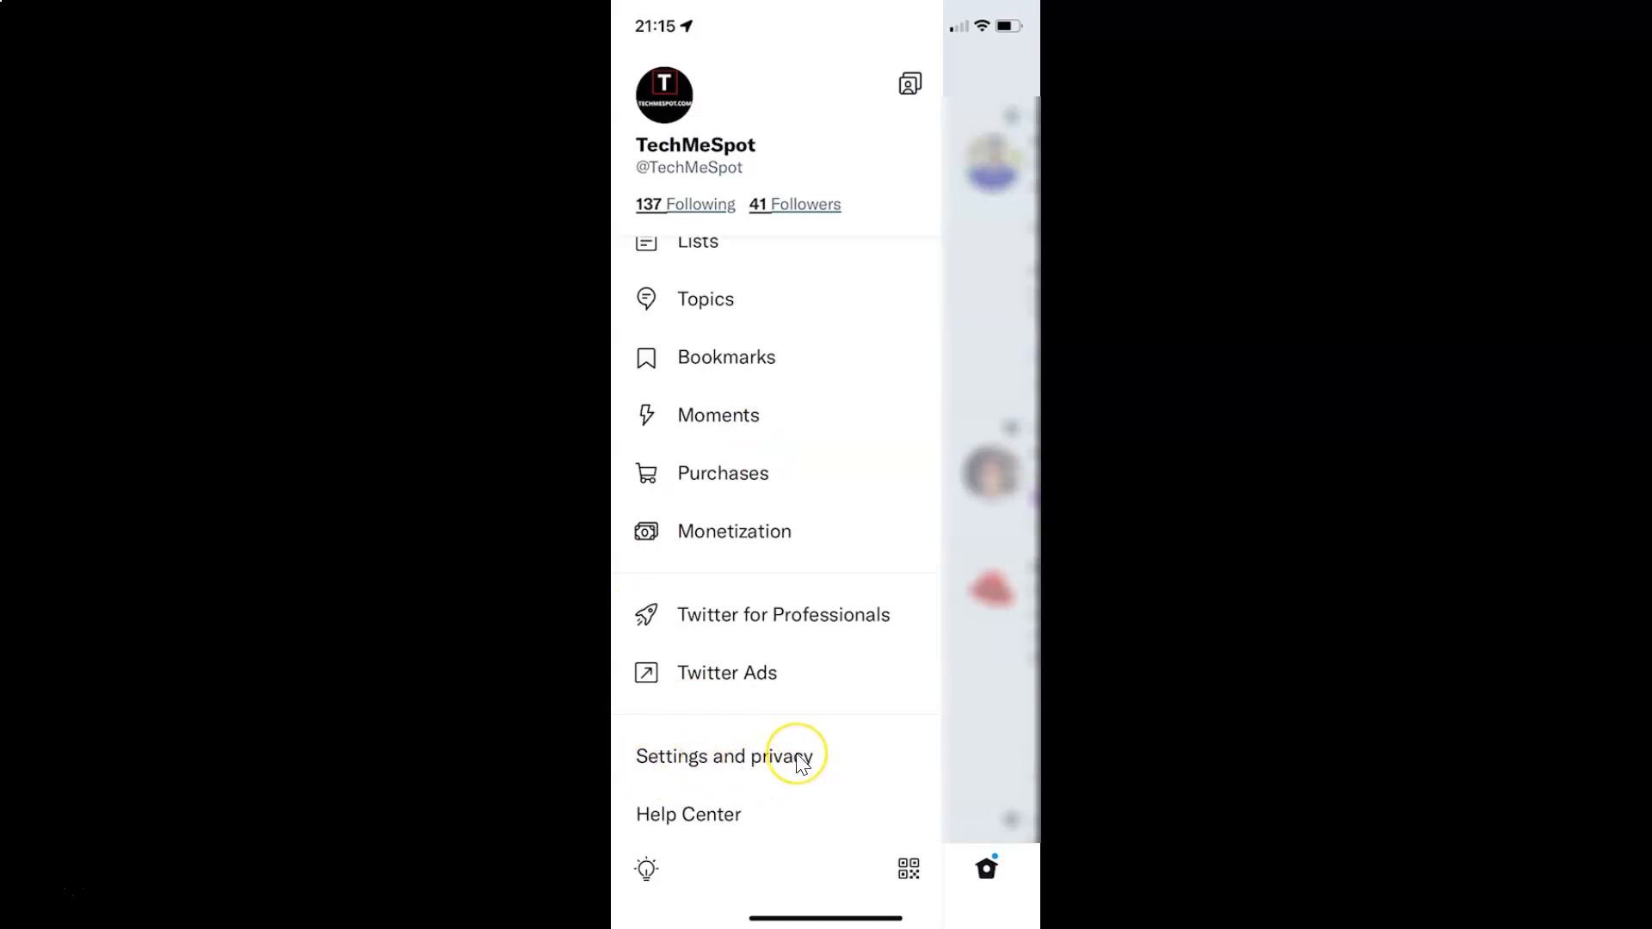
{"action": "left_click", "coordinate": [725, 756]}
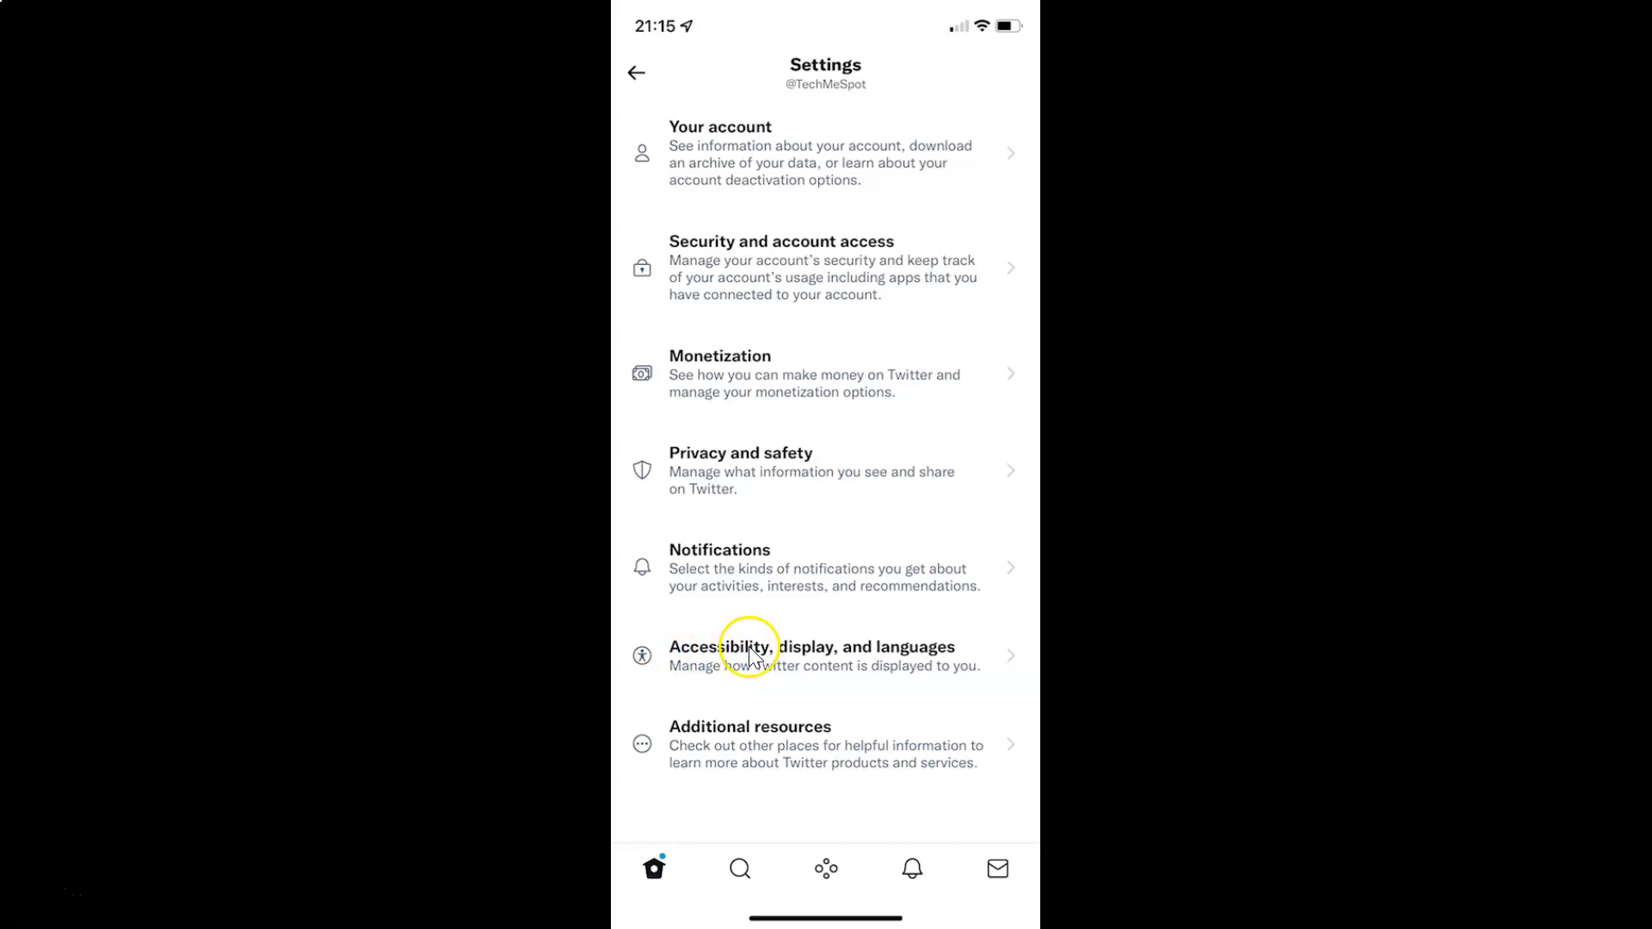
{"action": "mouse_move", "coordinate": [900, 661]}
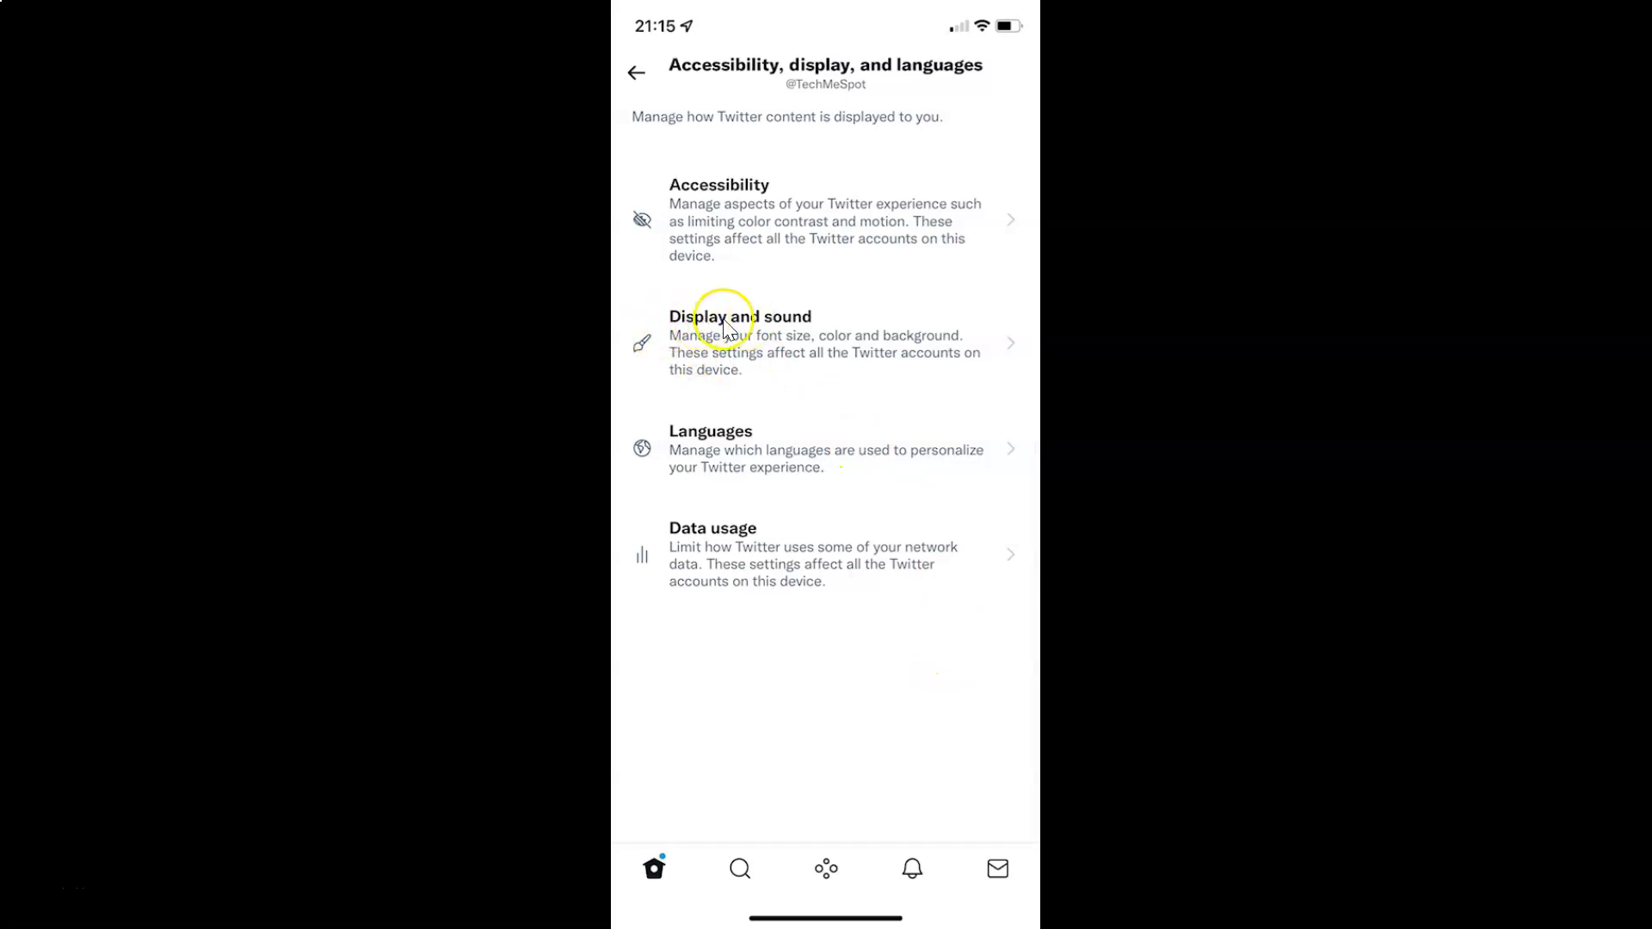
Enter the Display and sound settings, where dark mode is currently off.
{"action": "left_click", "coordinate": [740, 341]}
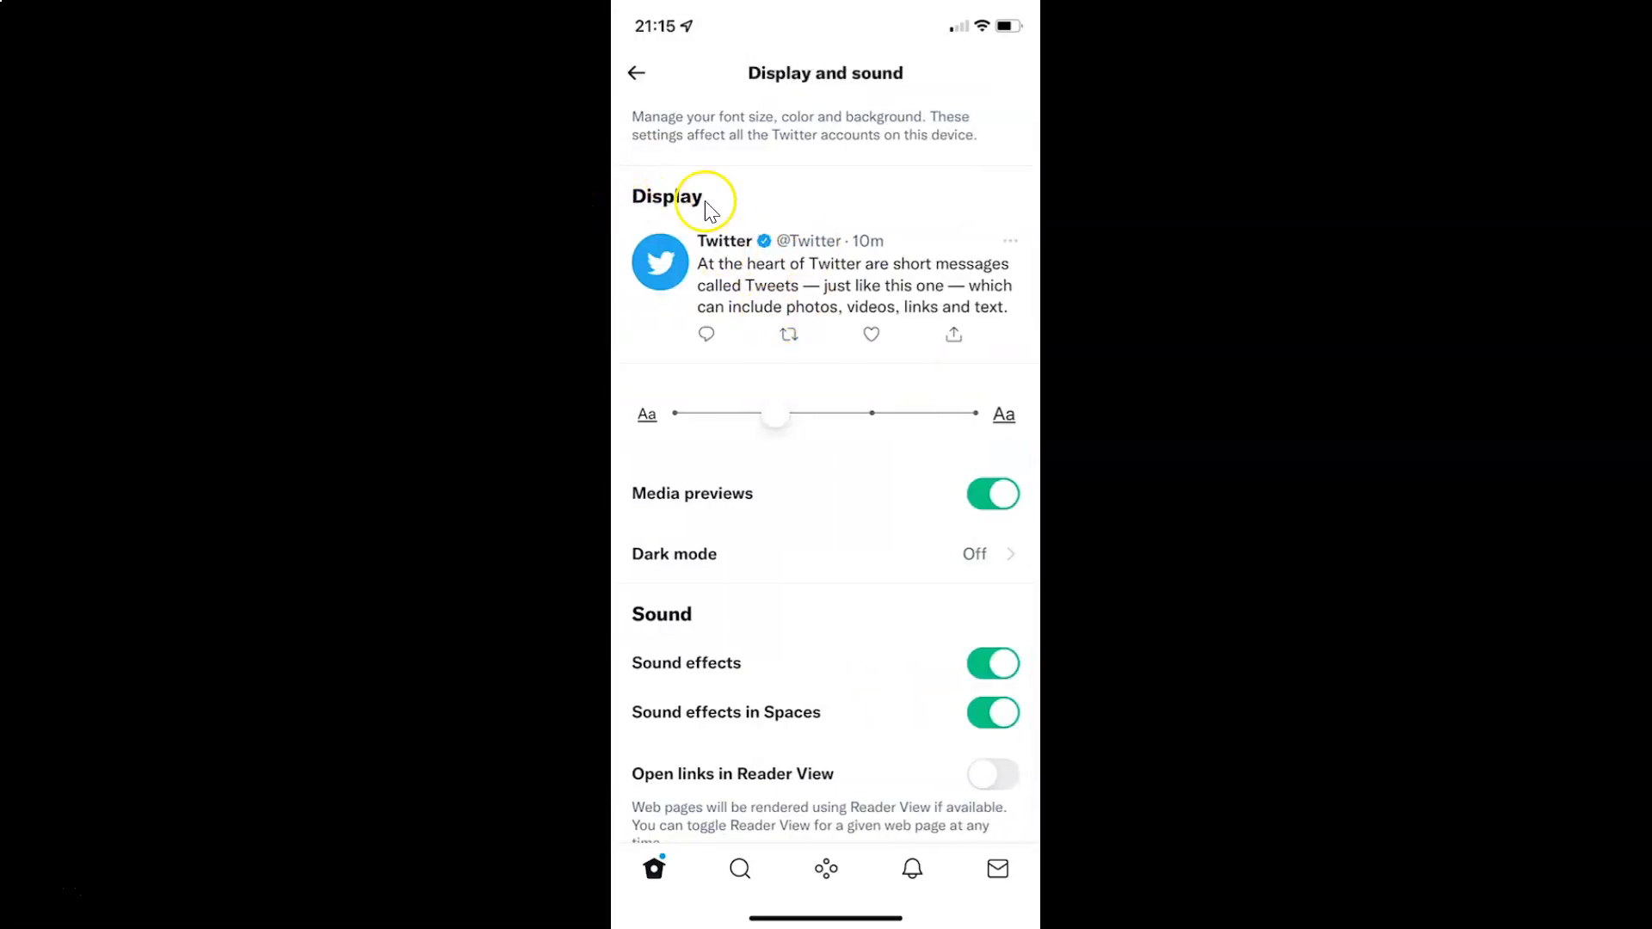
{"action": "mouse_move", "coordinate": [731, 539]}
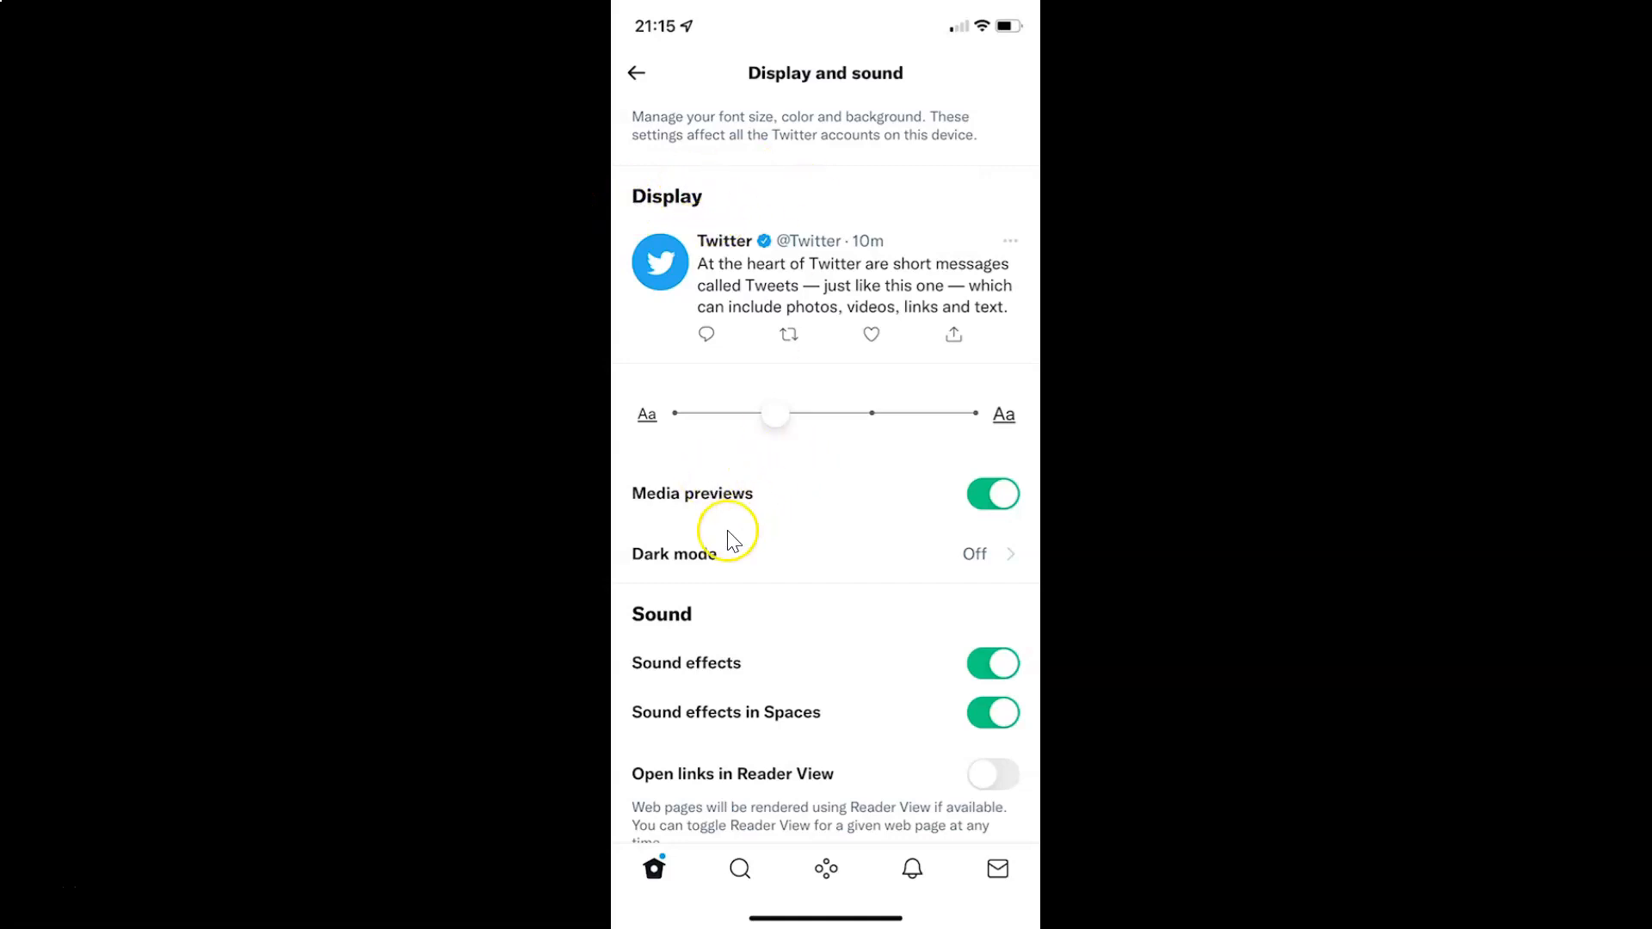
{"action": "mouse_move", "coordinate": [661, 578]}
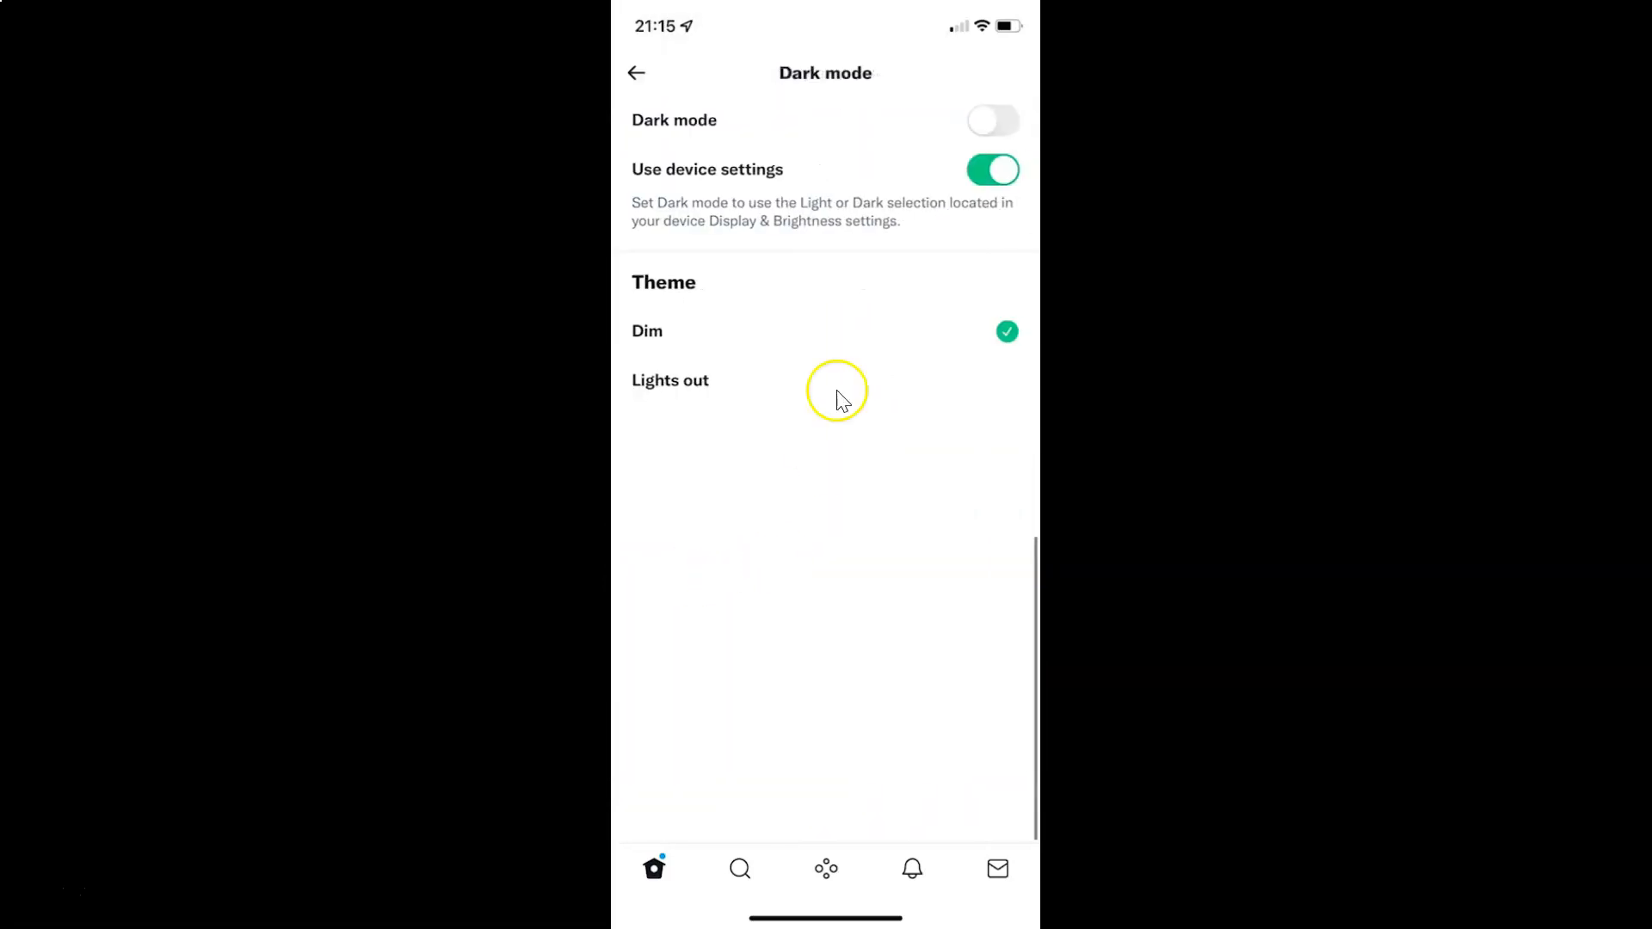
{"action": "mouse_move", "coordinate": [801, 392]}
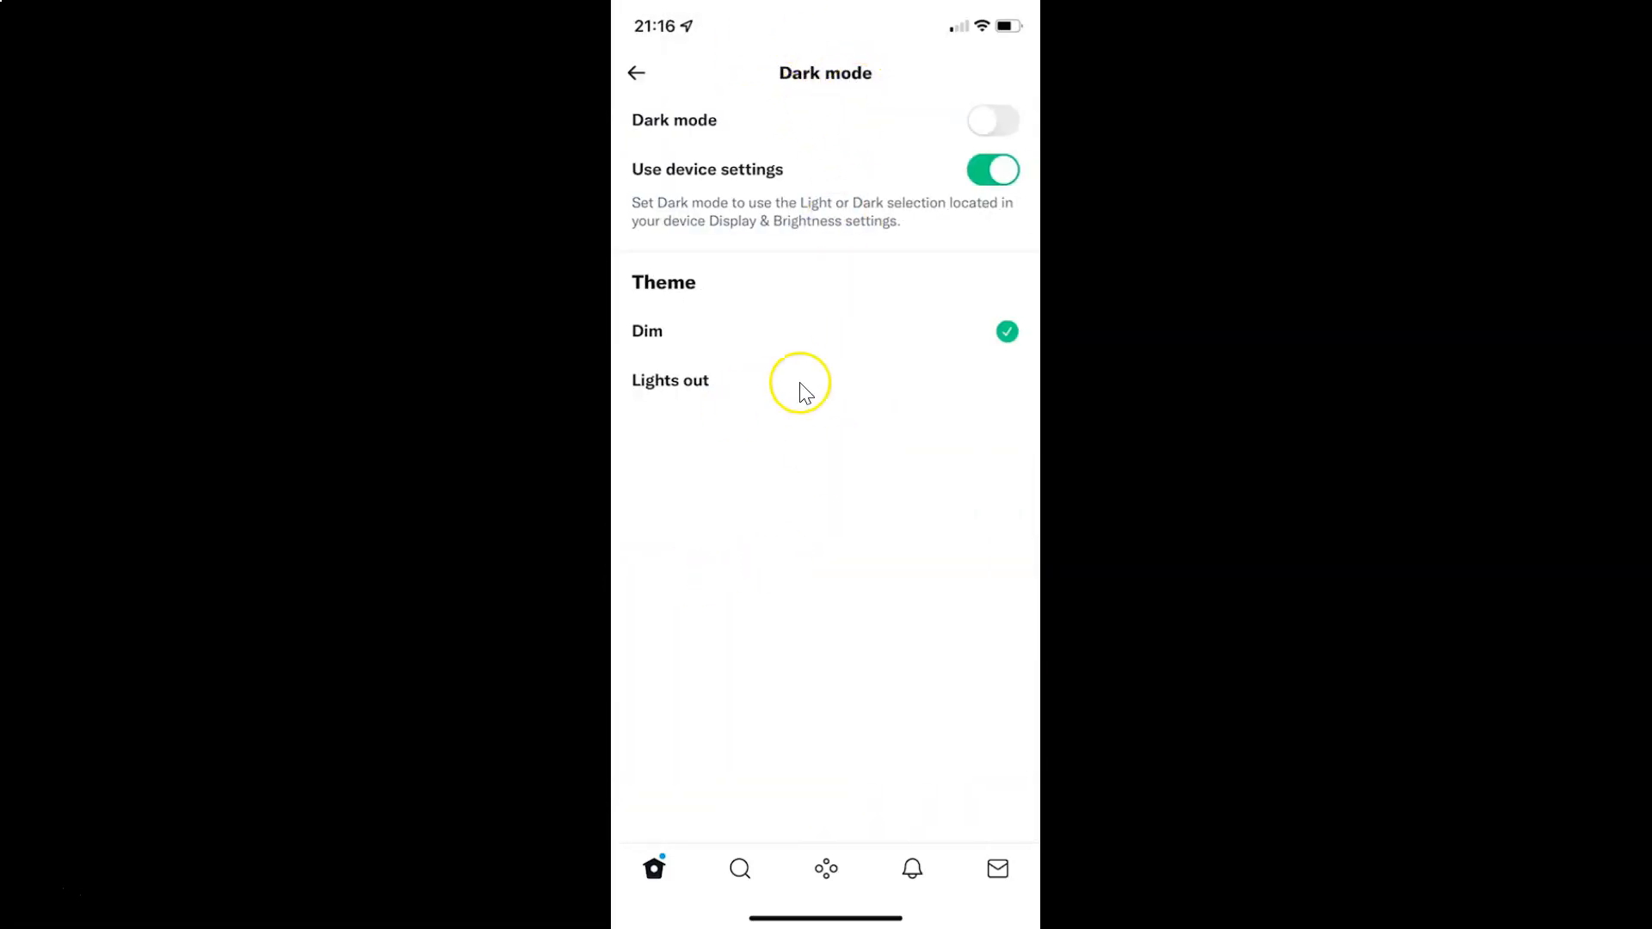
{"action": "mouse_move", "coordinate": [822, 163]}
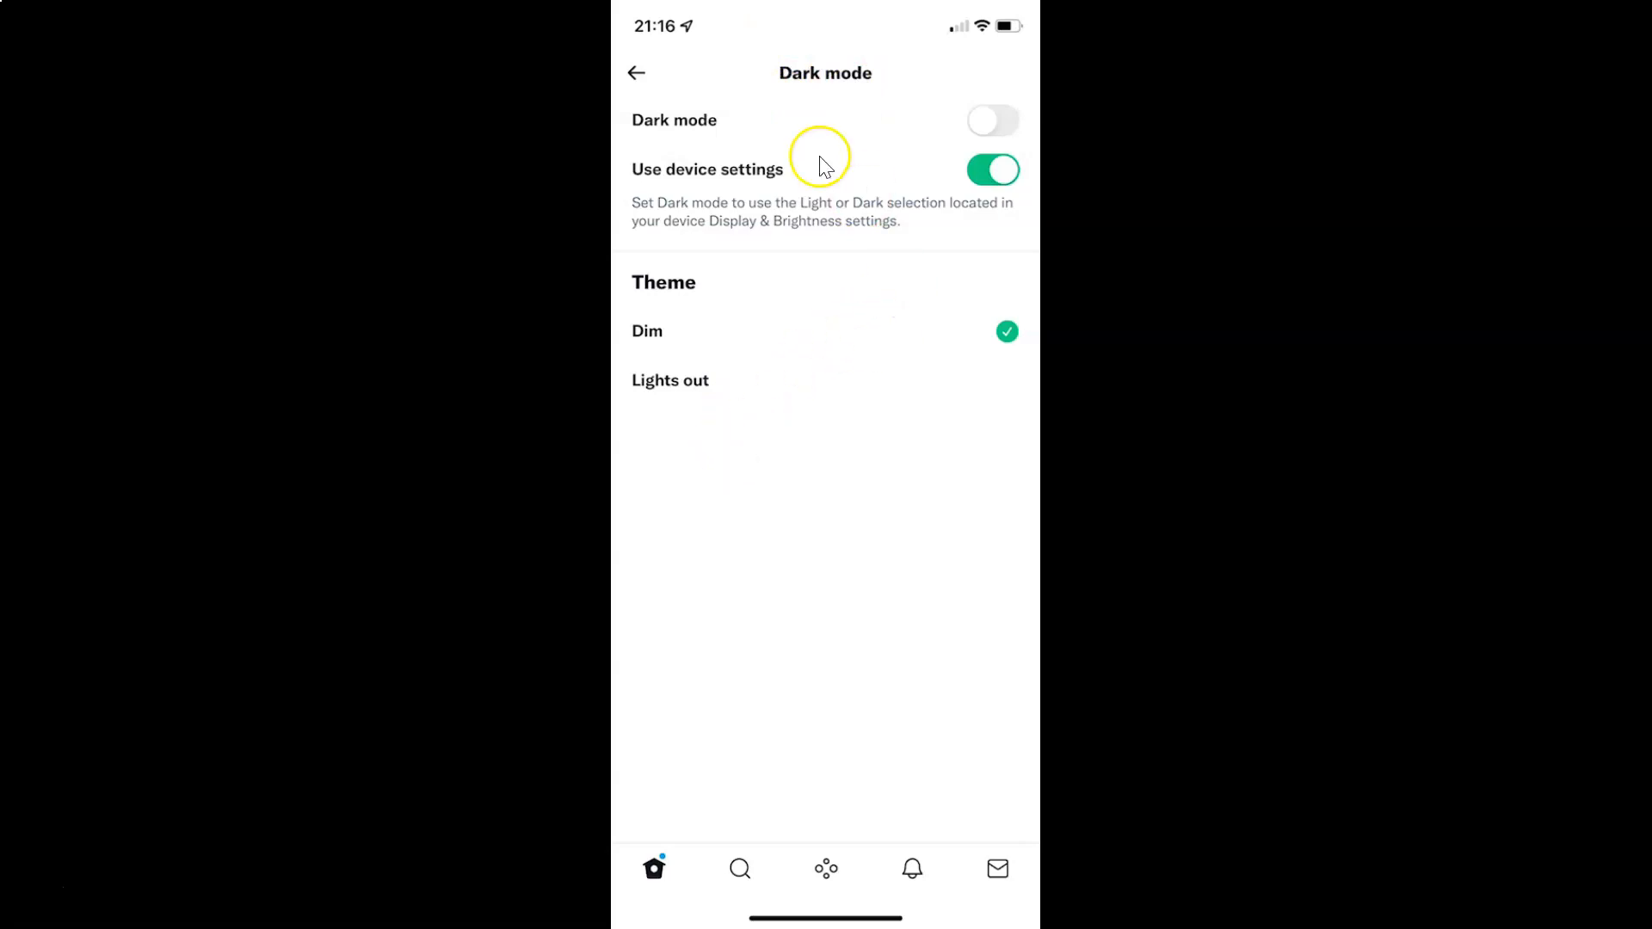
{"action": "mouse_move", "coordinate": [734, 125]}
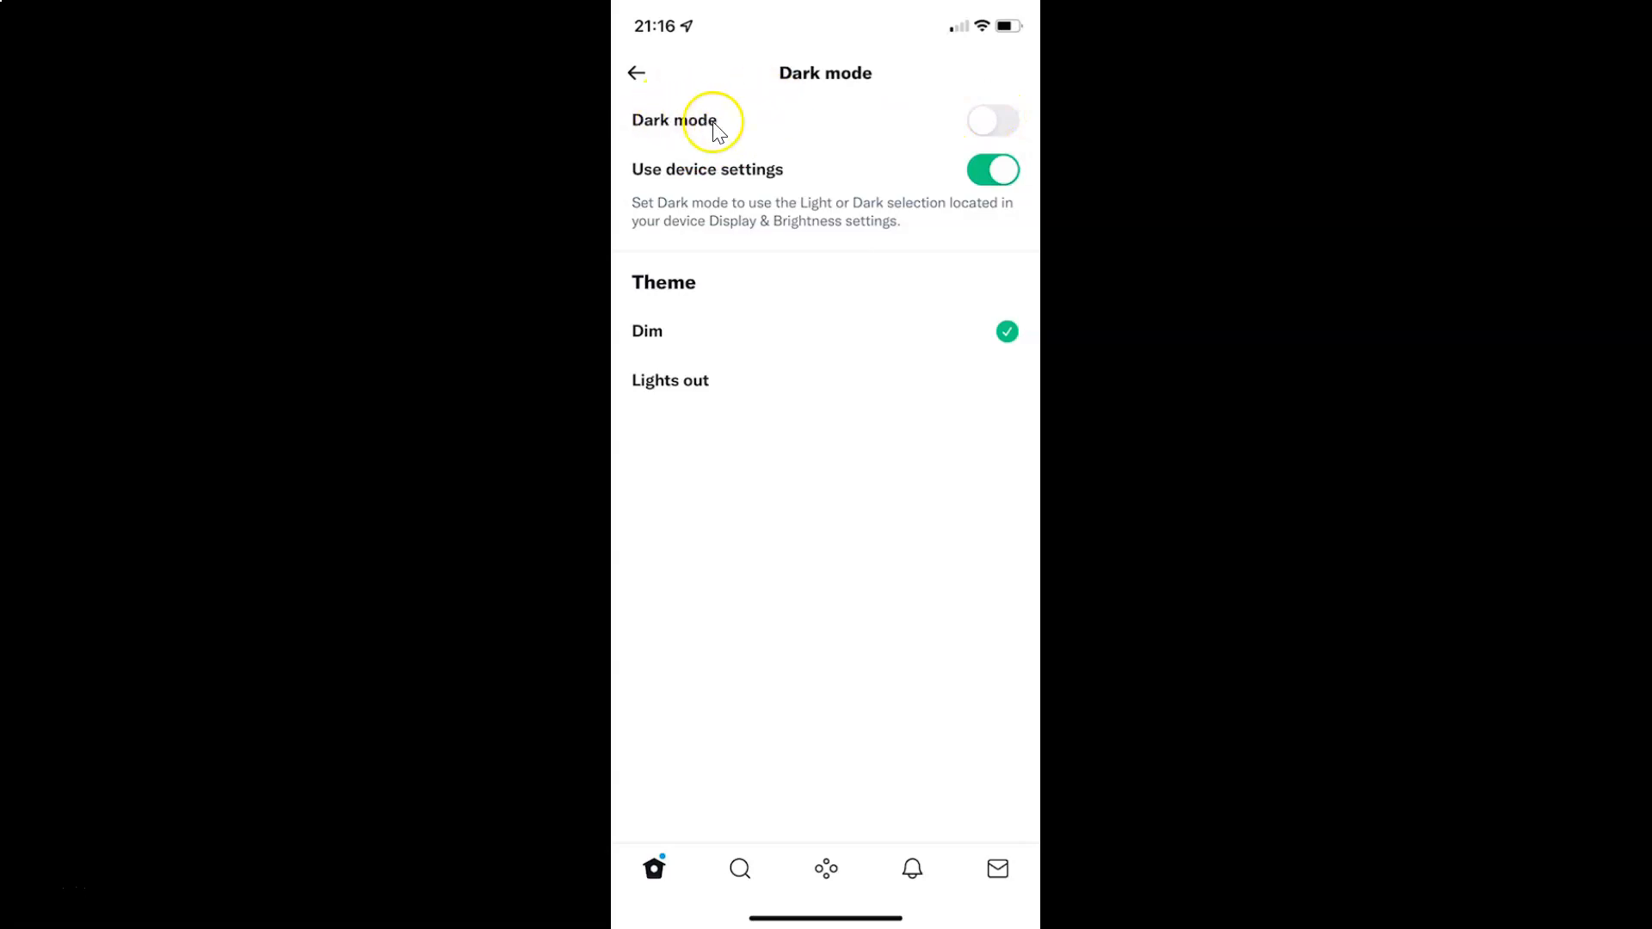
{"action": "mouse_move", "coordinate": [1002, 119]}
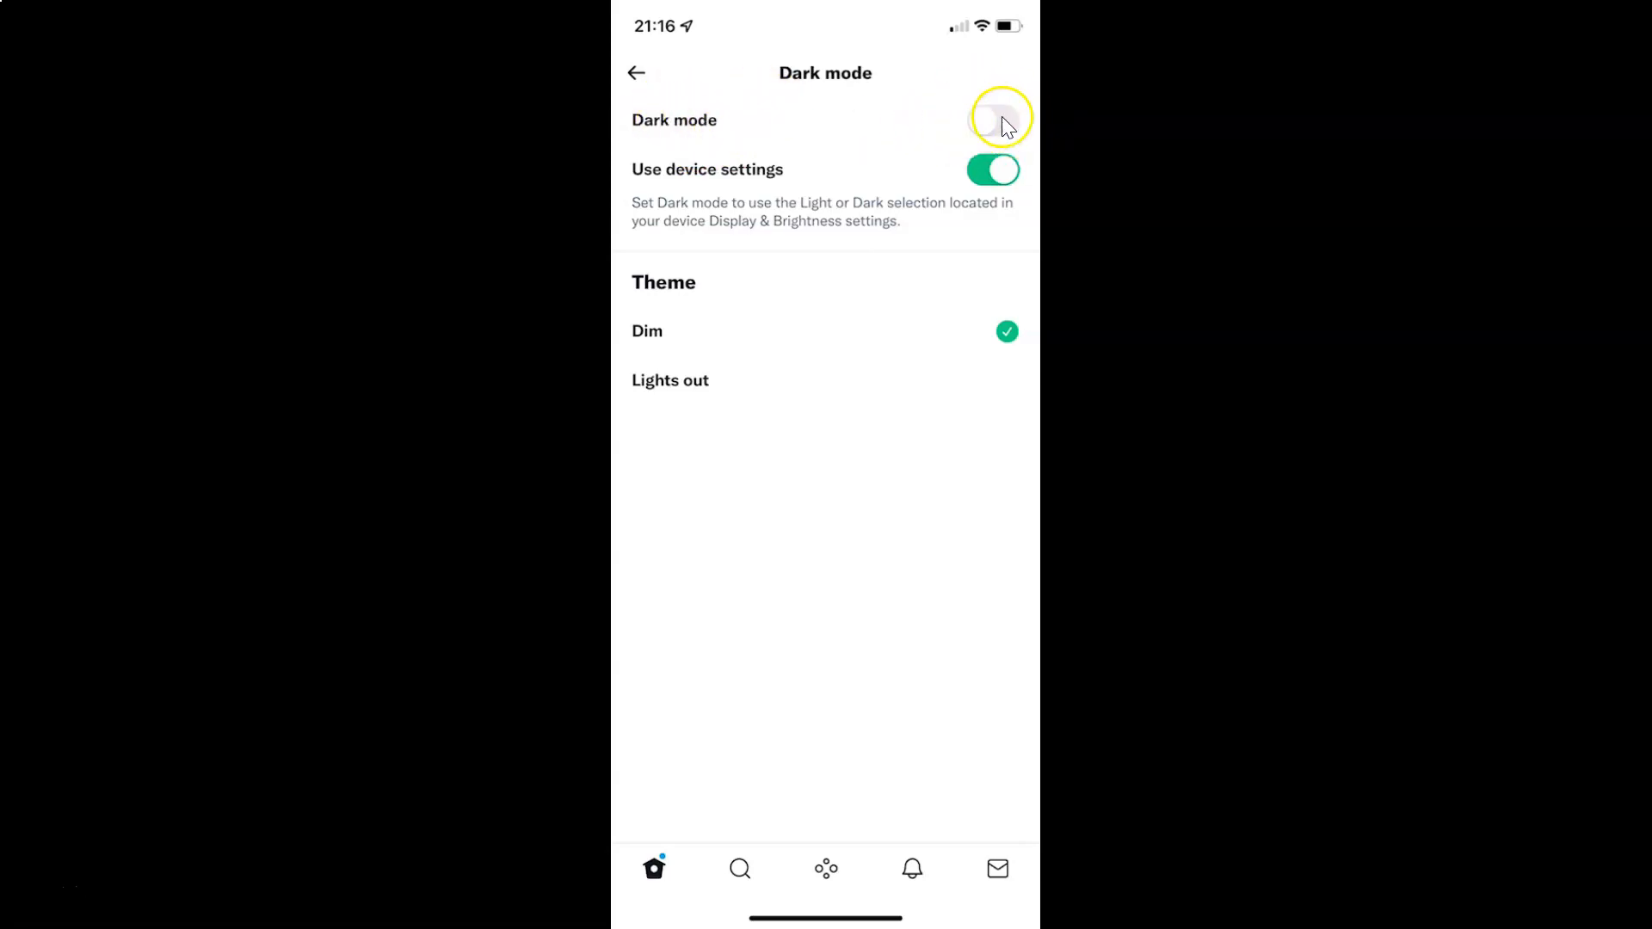
{"action": "mouse_move", "coordinate": [968, 129]}
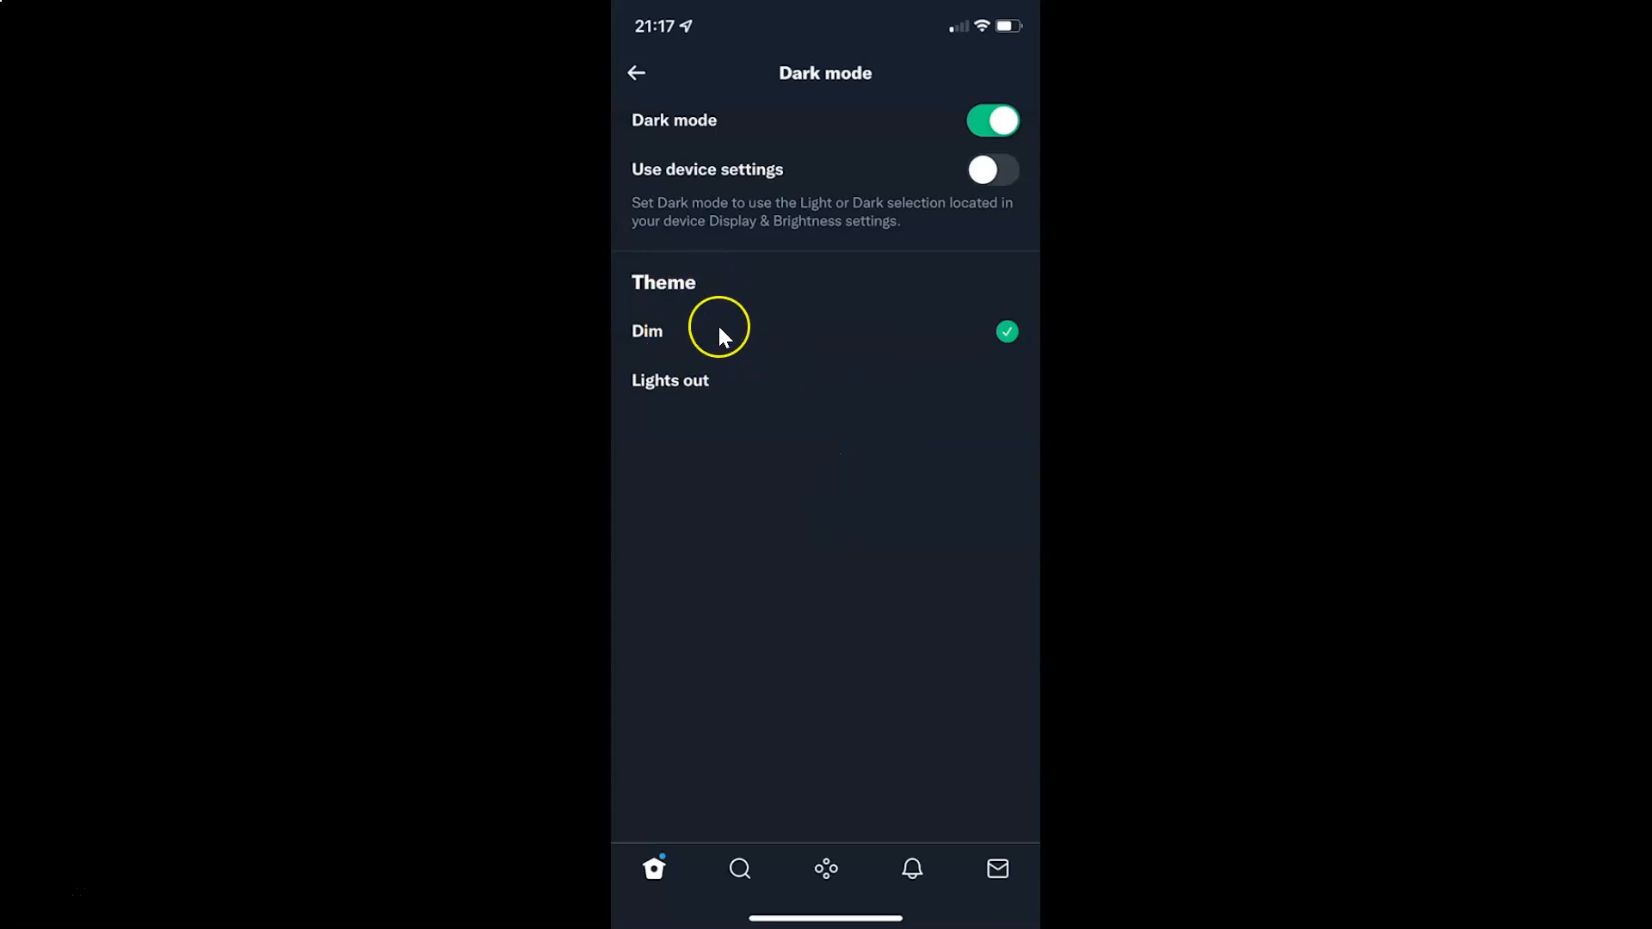
{"action": "mouse_move", "coordinate": [691, 365]}
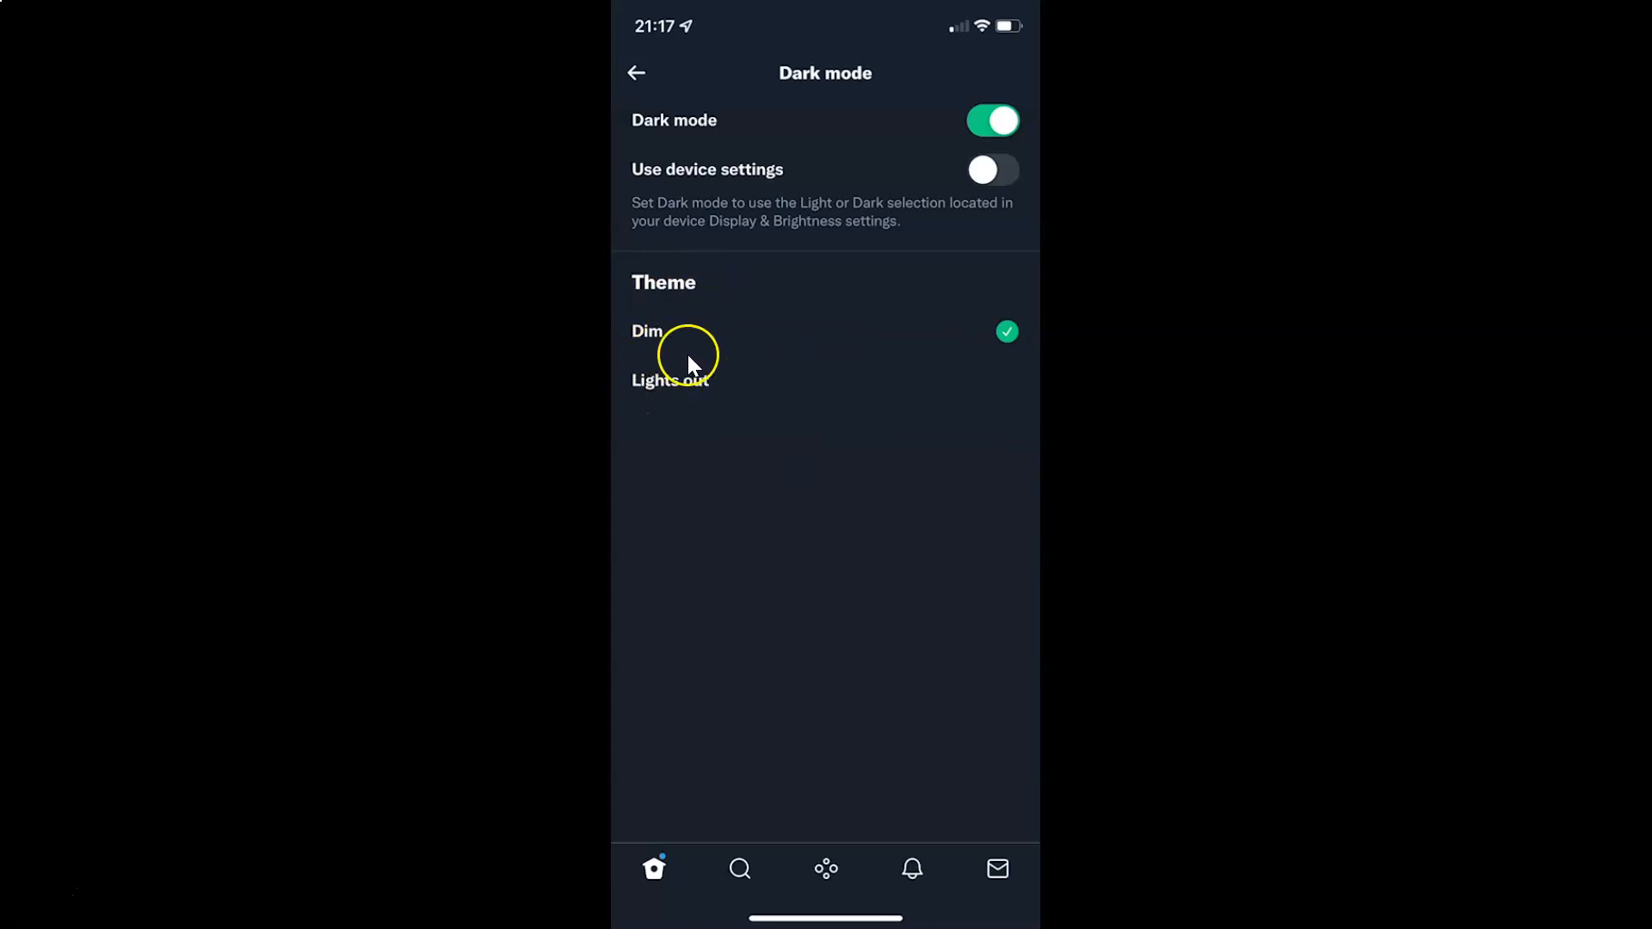
{"action": "mouse_move", "coordinate": [721, 325]}
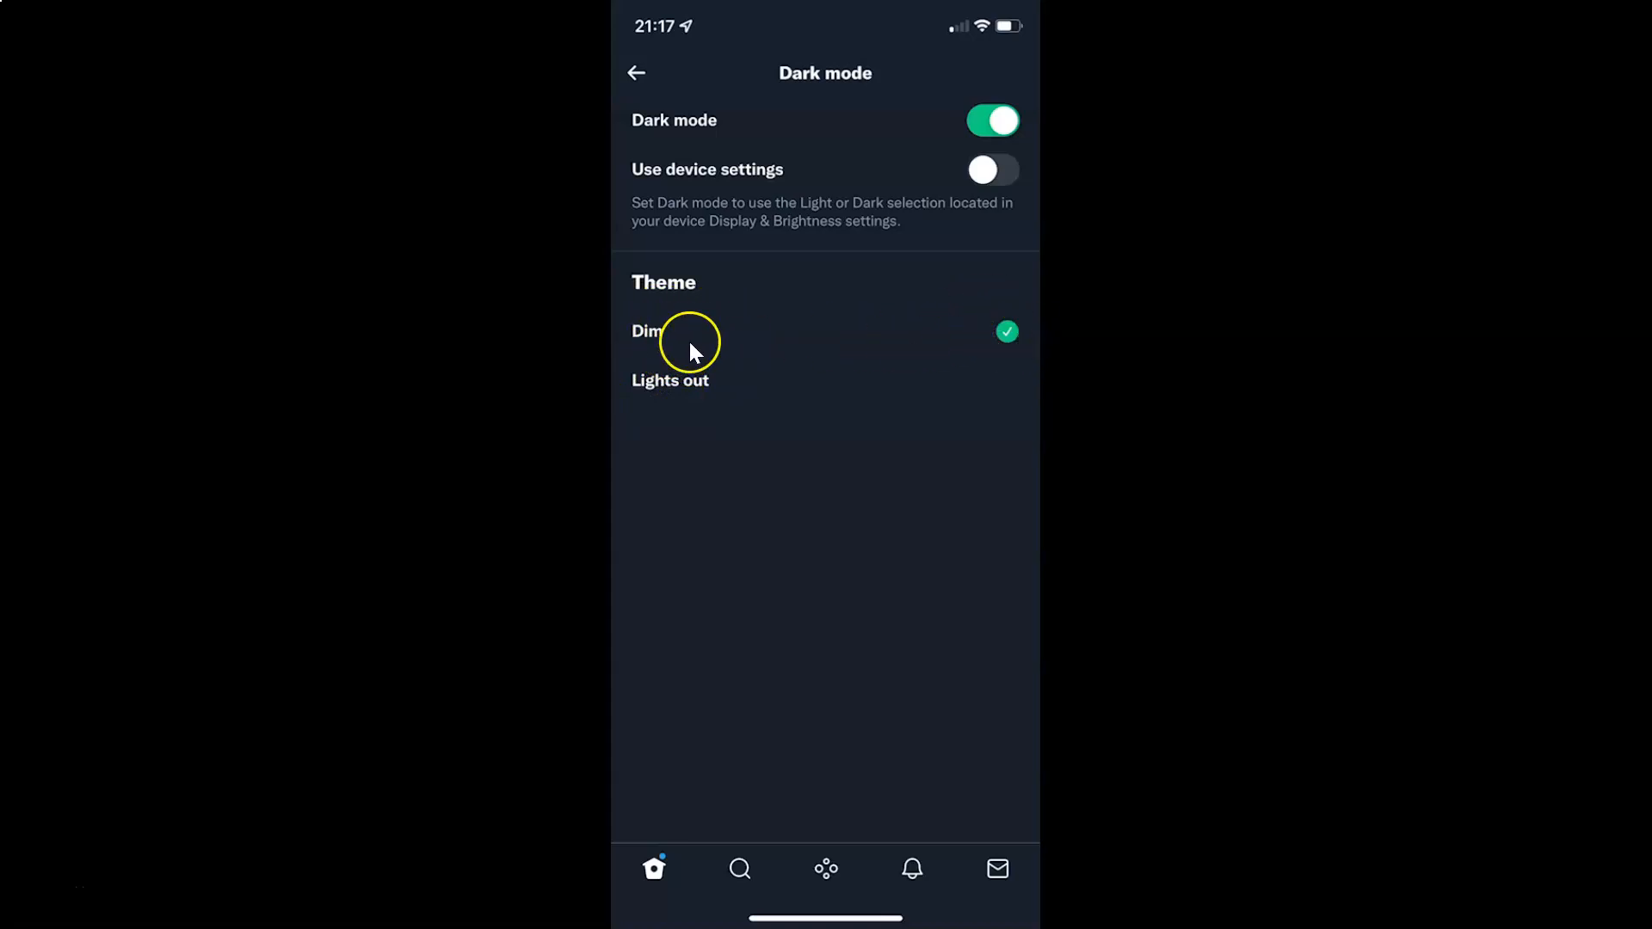
{"action": "mouse_move", "coordinate": [751, 356]}
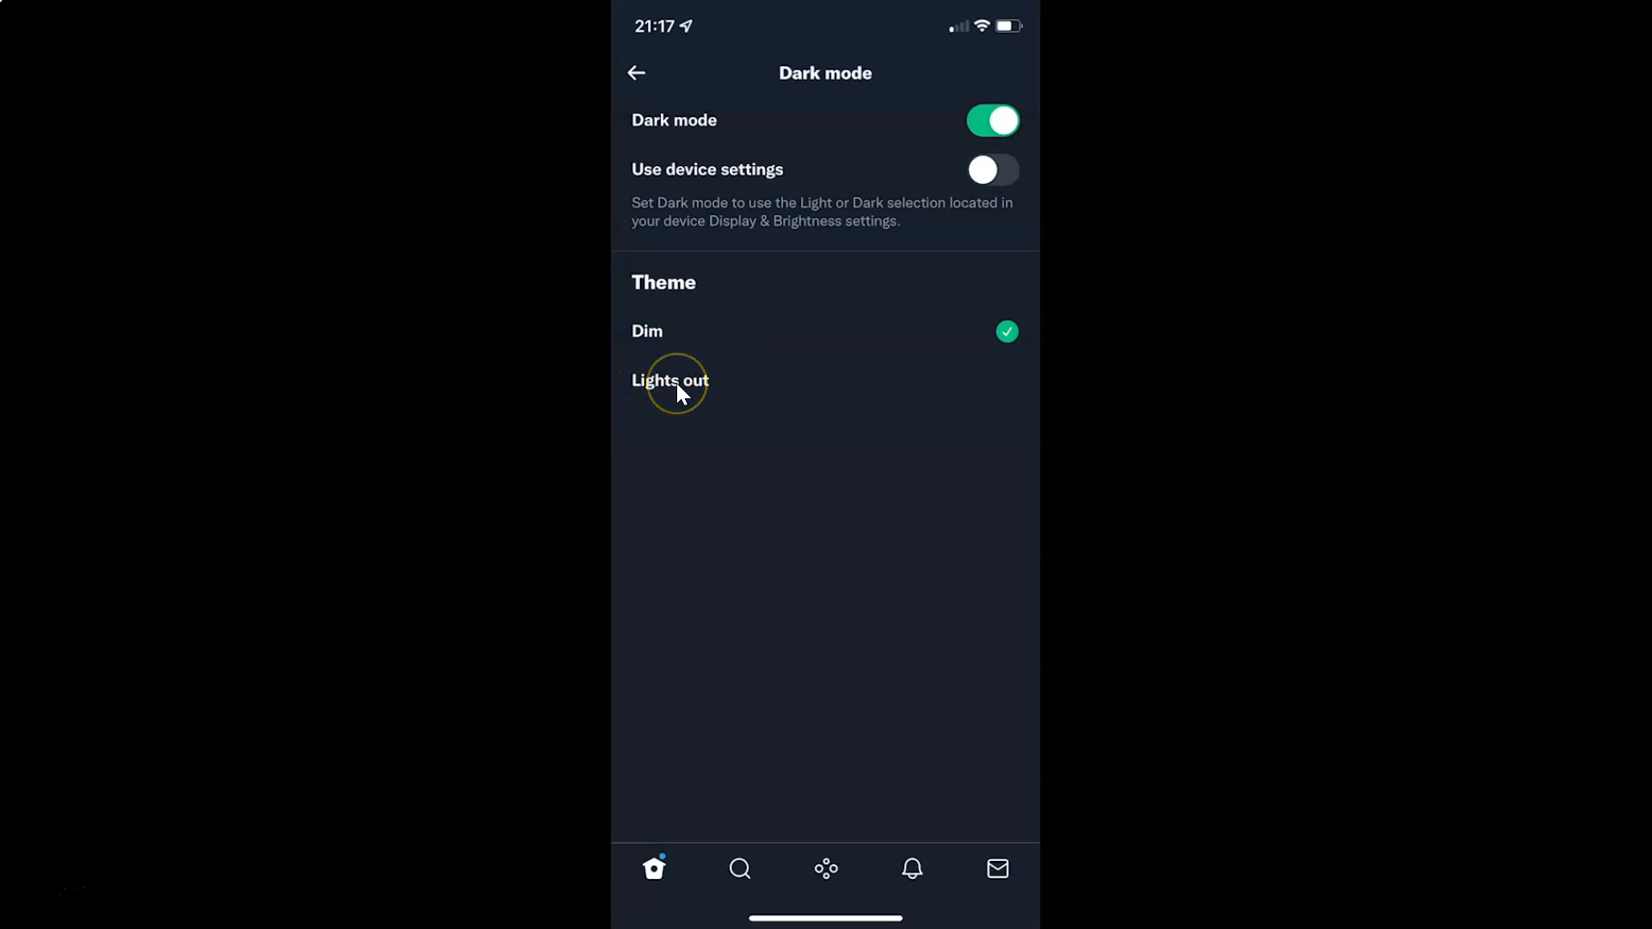
{"action": "left_click", "coordinate": [669, 380]}
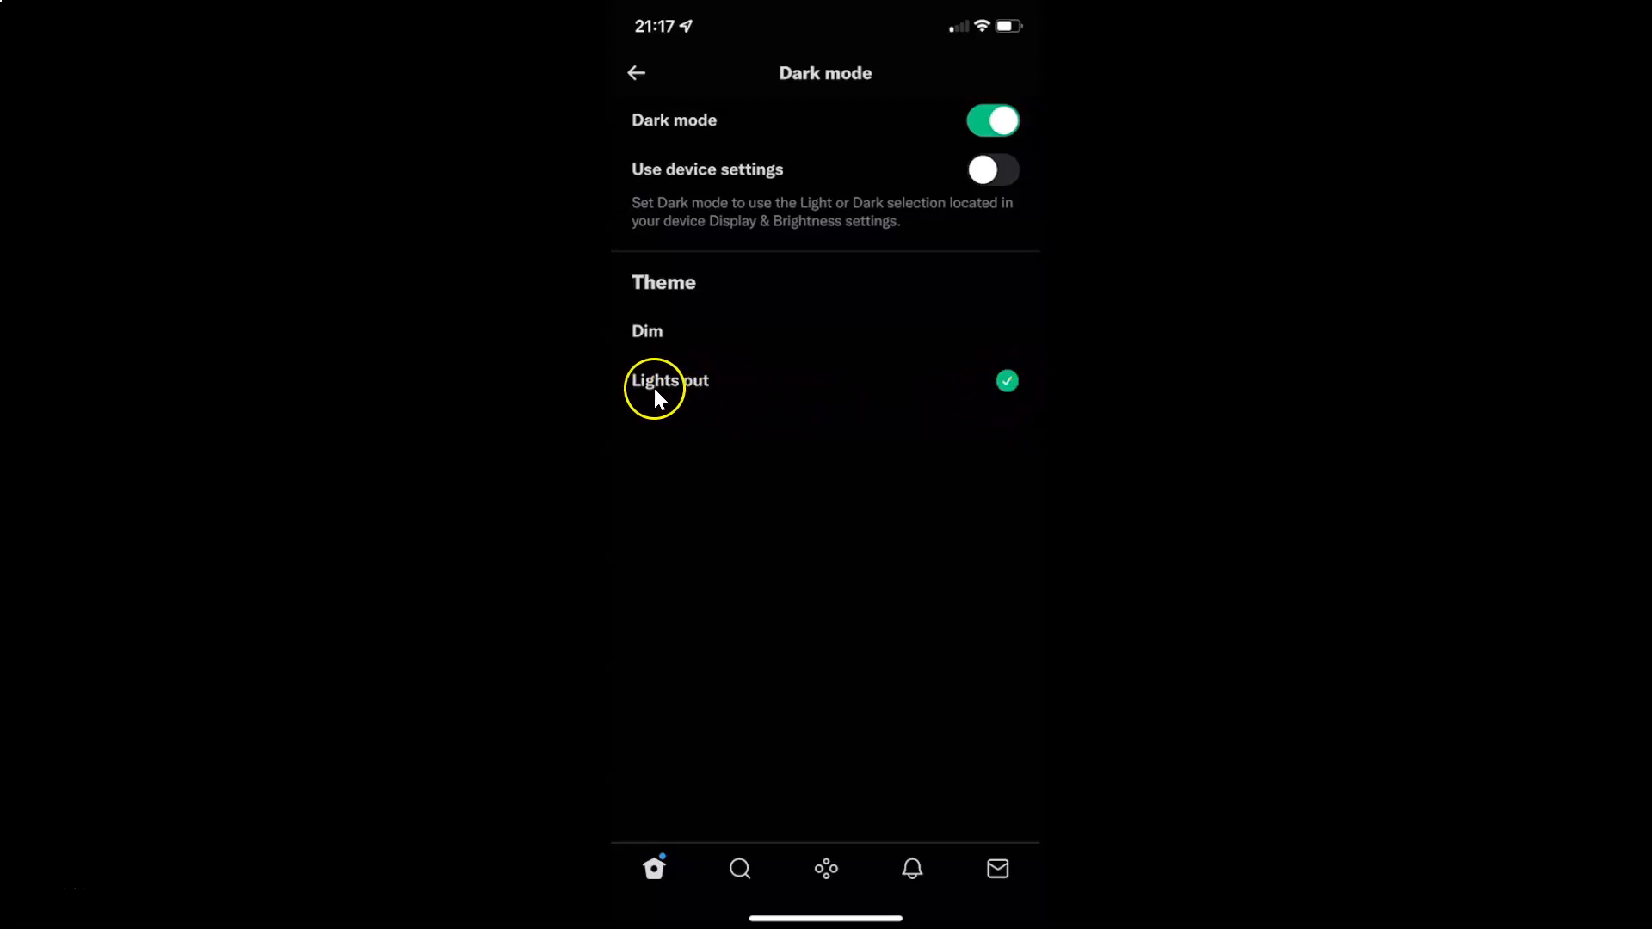
{"action": "mouse_move", "coordinate": [772, 372]}
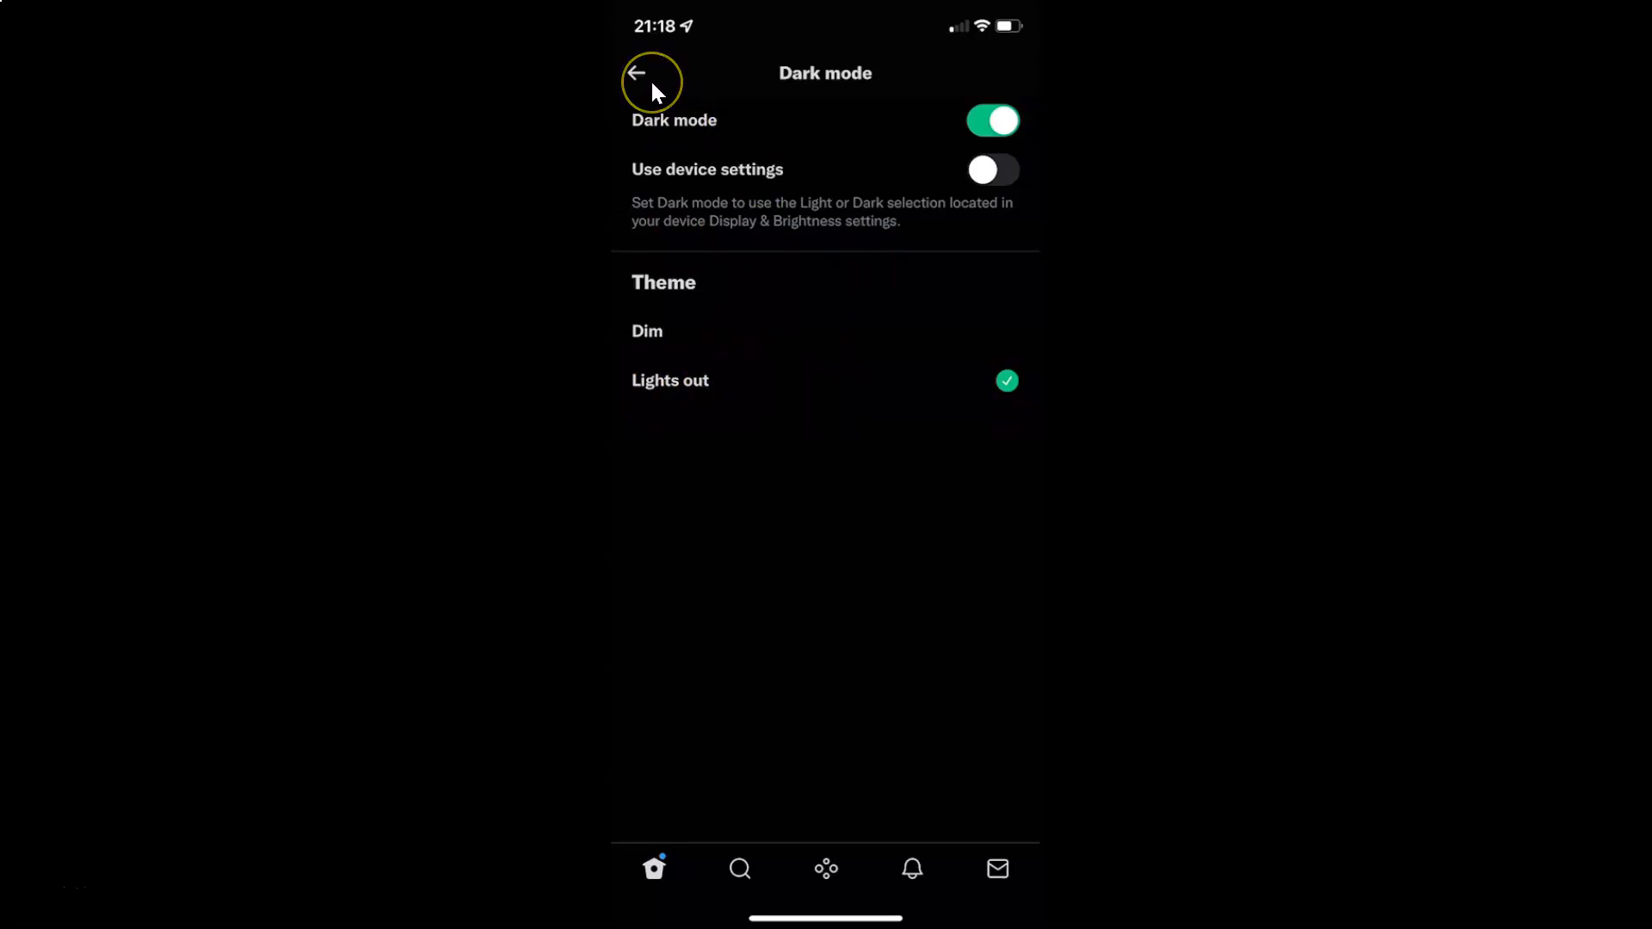
Leave the dark mode settings and return to the home feed, now shown in Lights out black.
{"action": "left_click", "coordinate": [636, 73]}
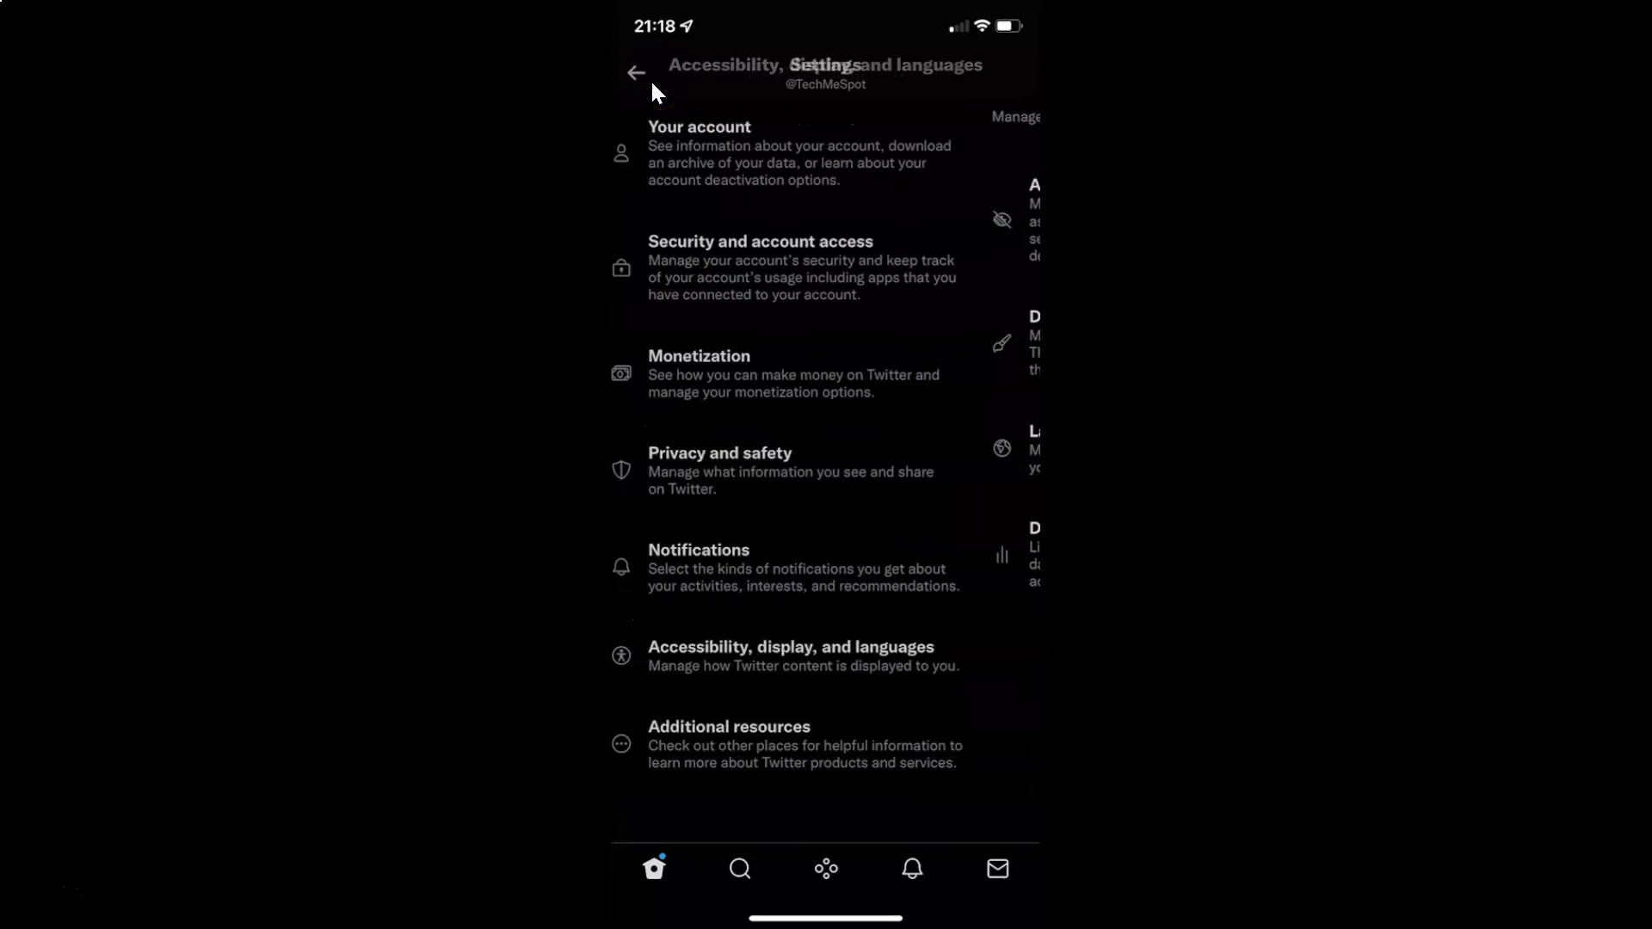
{"action": "left_click", "coordinate": [637, 73]}
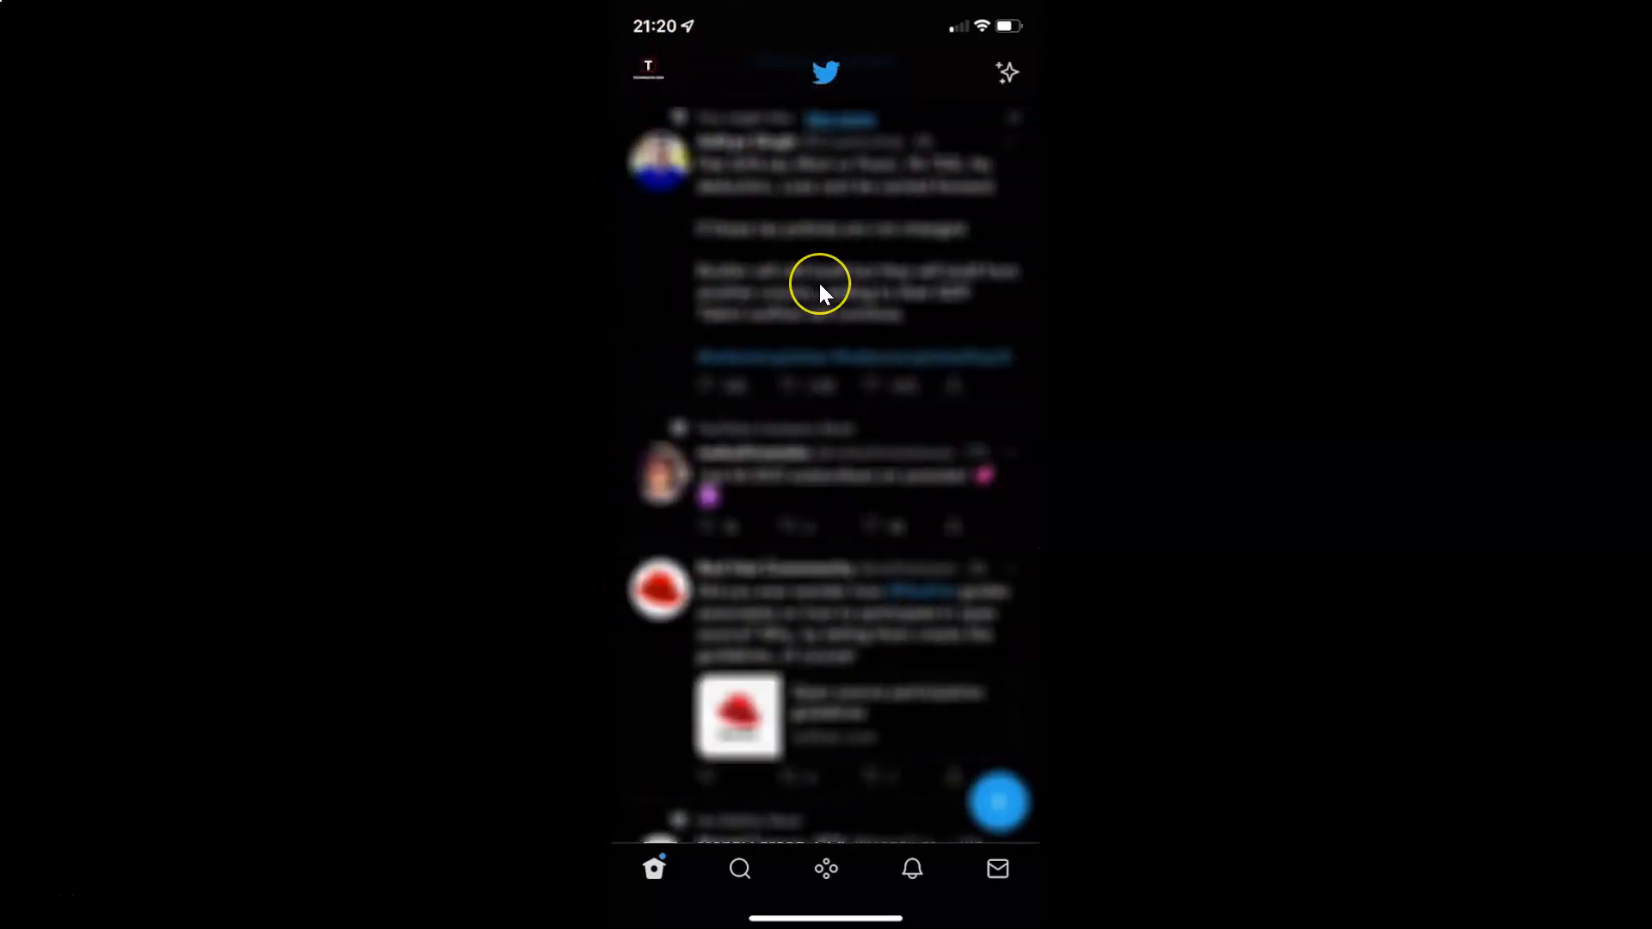